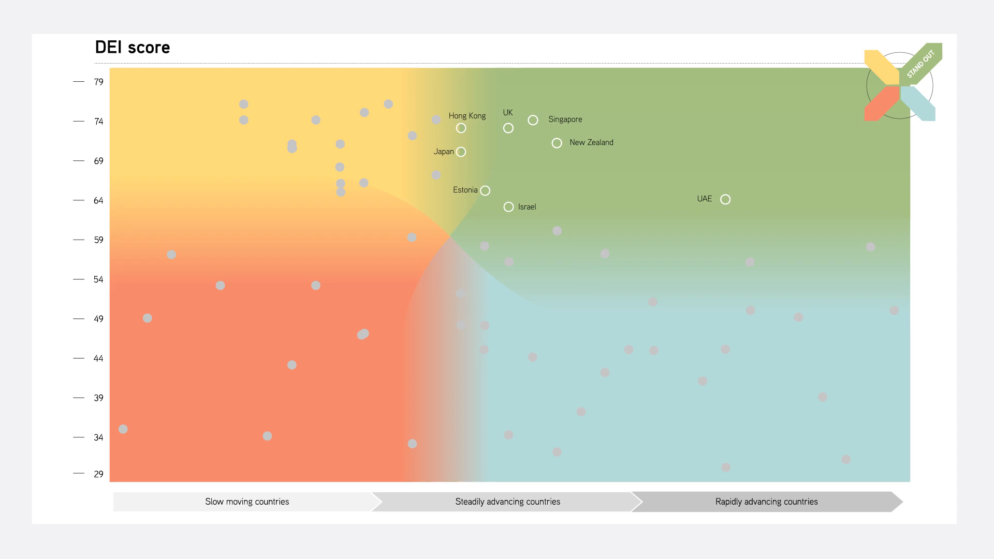
Label the Stall Out countries, then the Break Out countries like China, Malaysia and India.
left_click(878, 70)
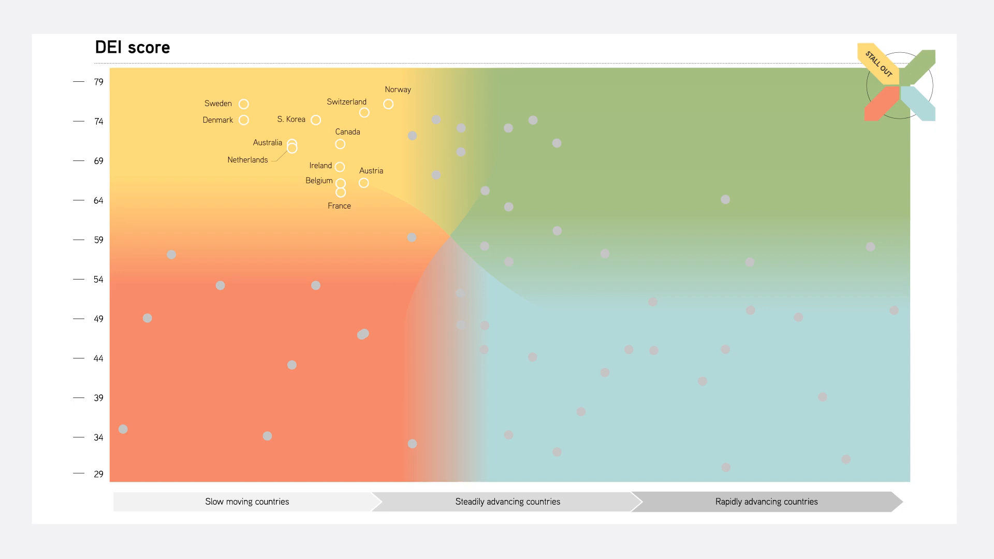
left_click(920, 104)
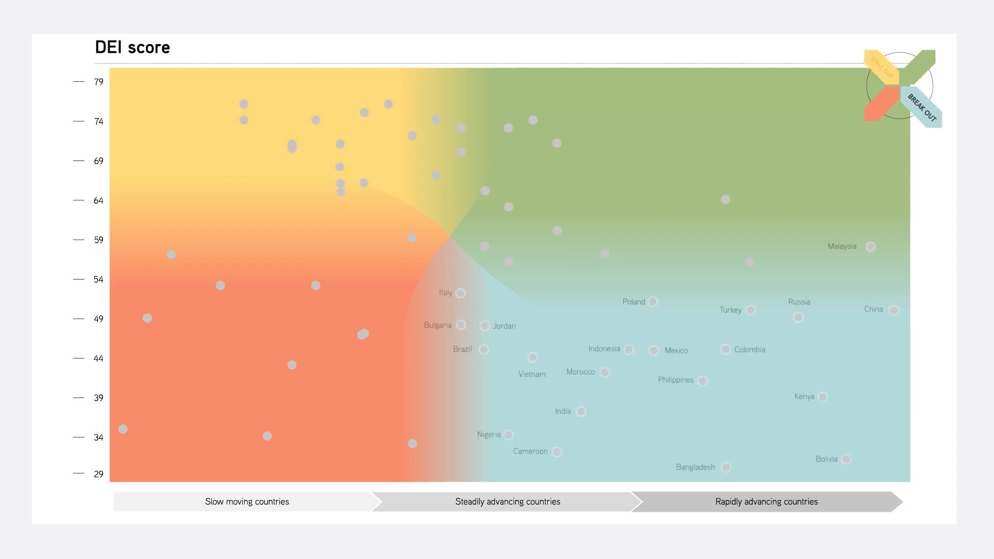